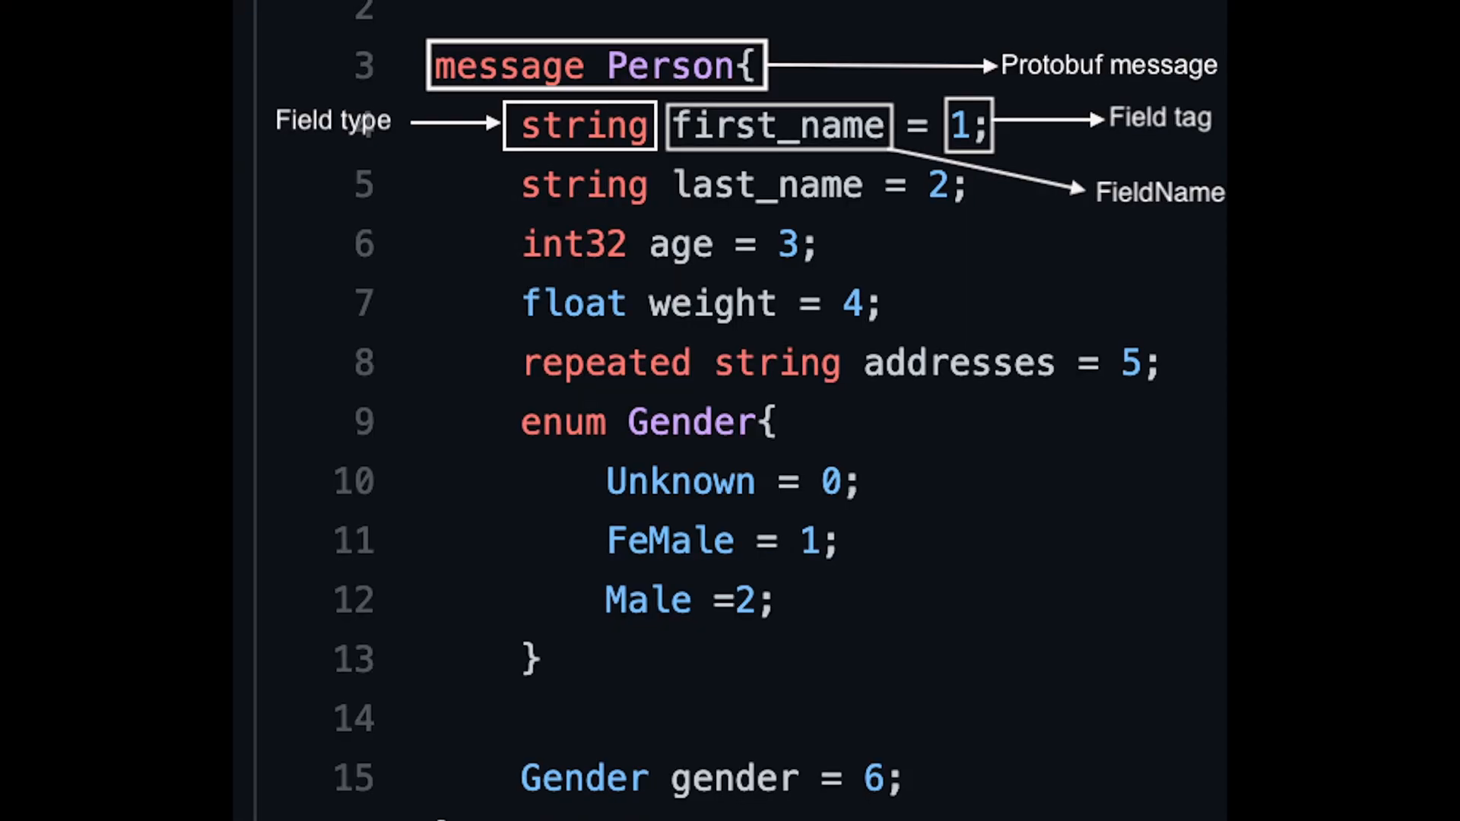
scroll("up", 3)
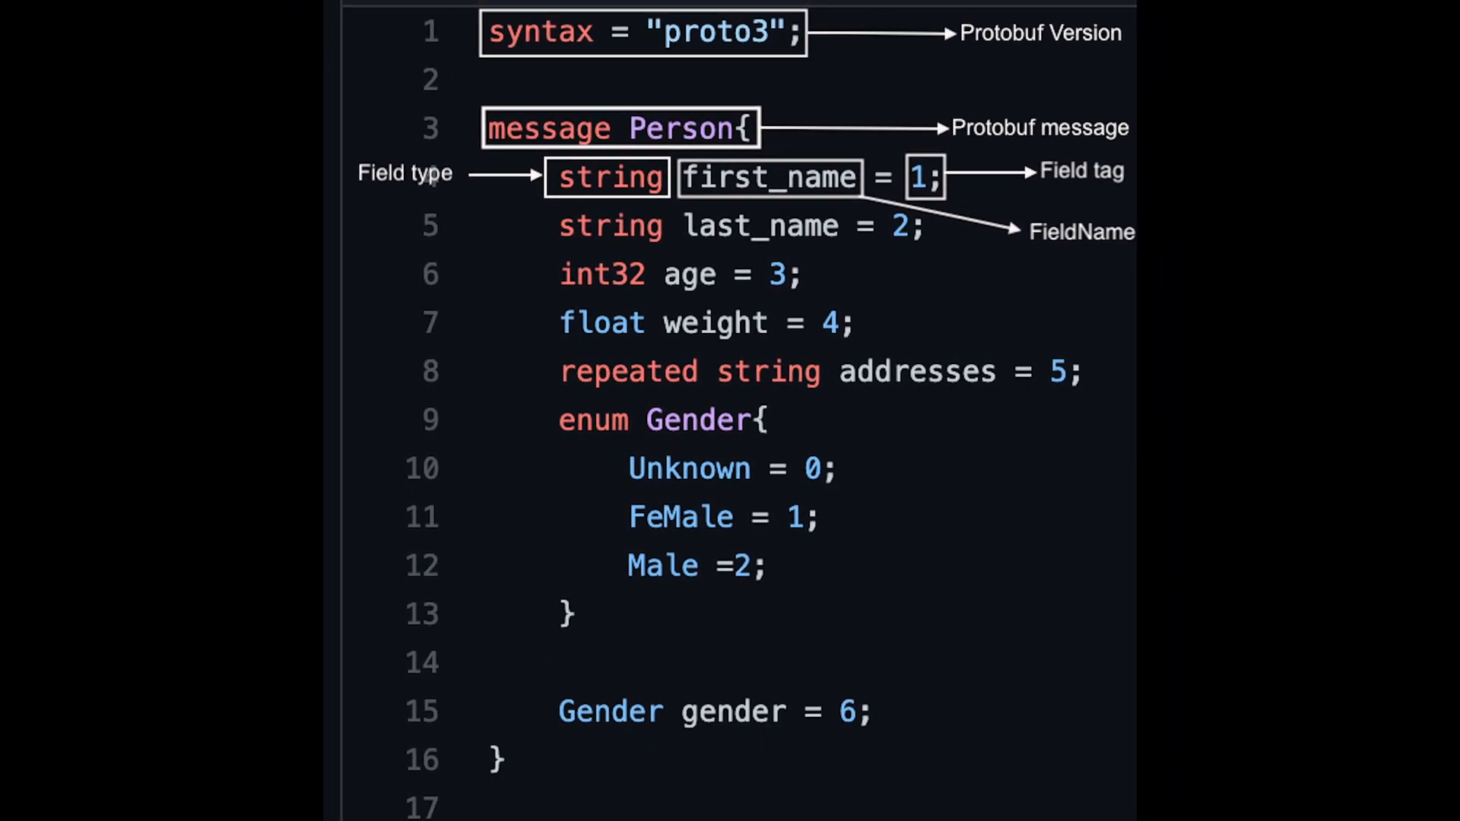
key("Right")
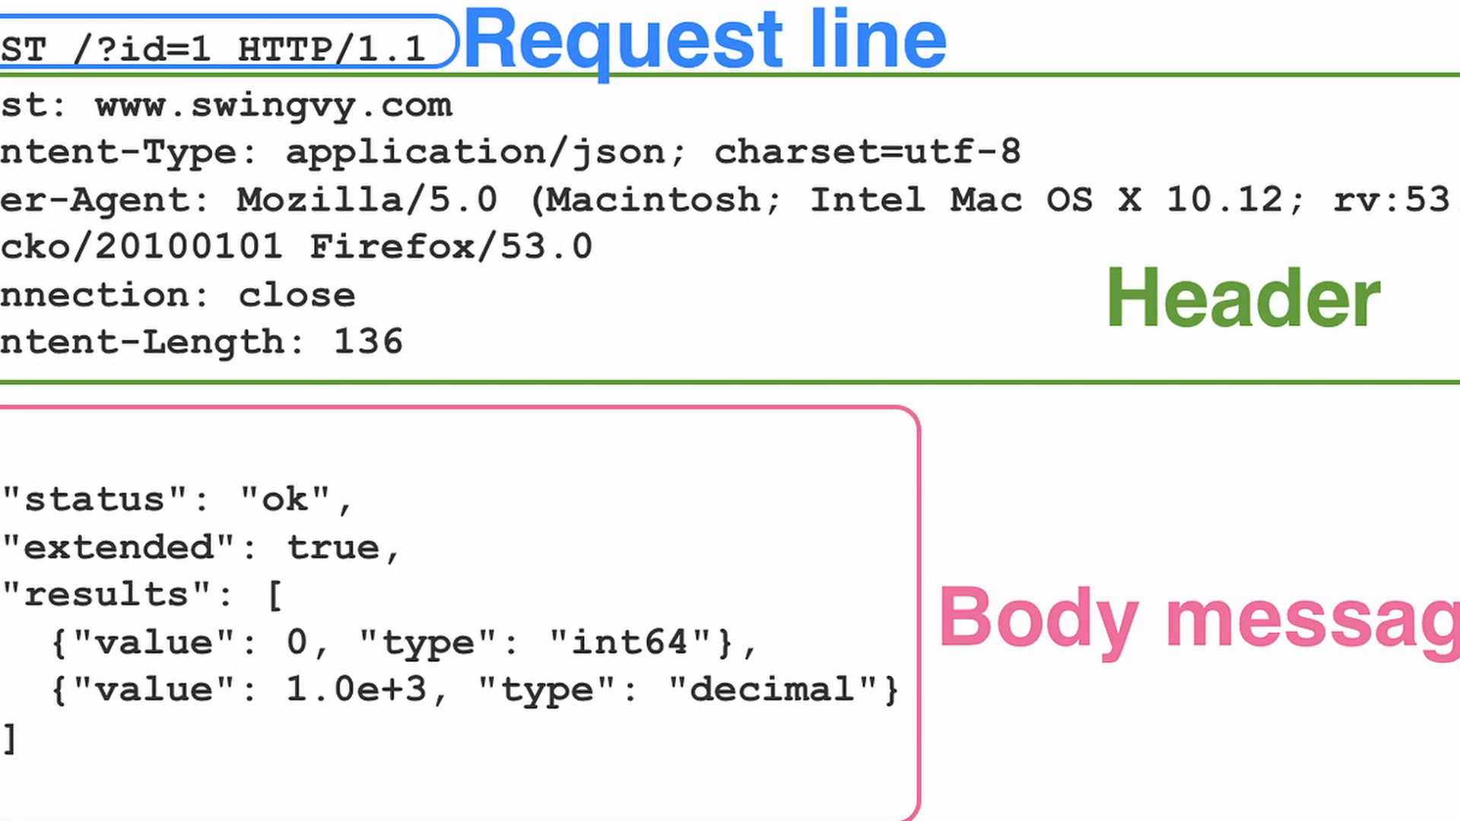